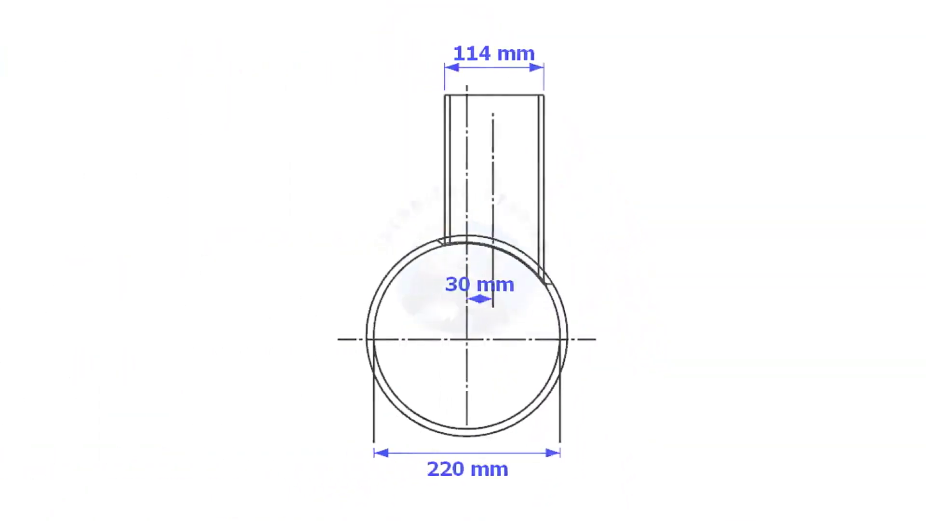
Draw the 114 mm branch pipe offset 30 mm on the 220 mm header in elevation.
{"action": "left_click_drag", "start_coordinate": [372, 460], "coordinate": [560, 461]}
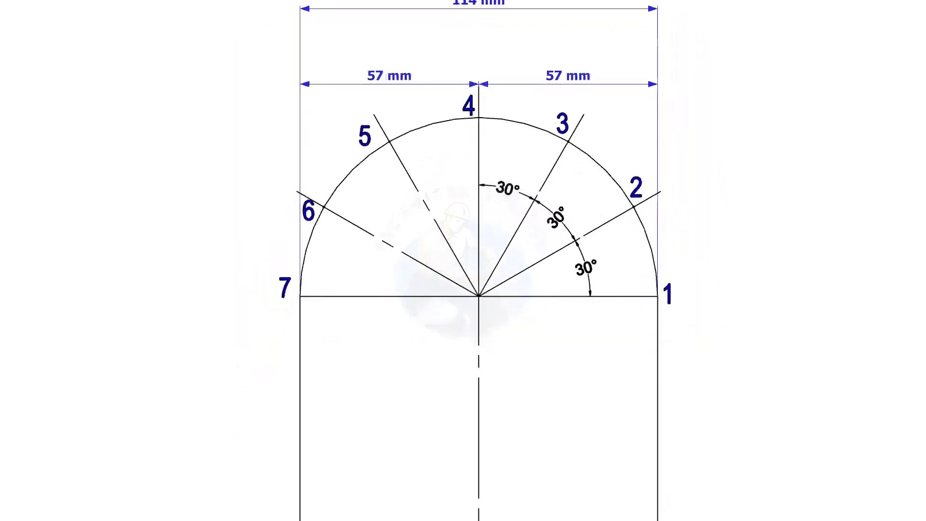
Pan down from the numbered 30° semicircle divisions to the header pipe circle.
{"action": "scroll", "scroll_direction": "down", "scroll_amount": 3}
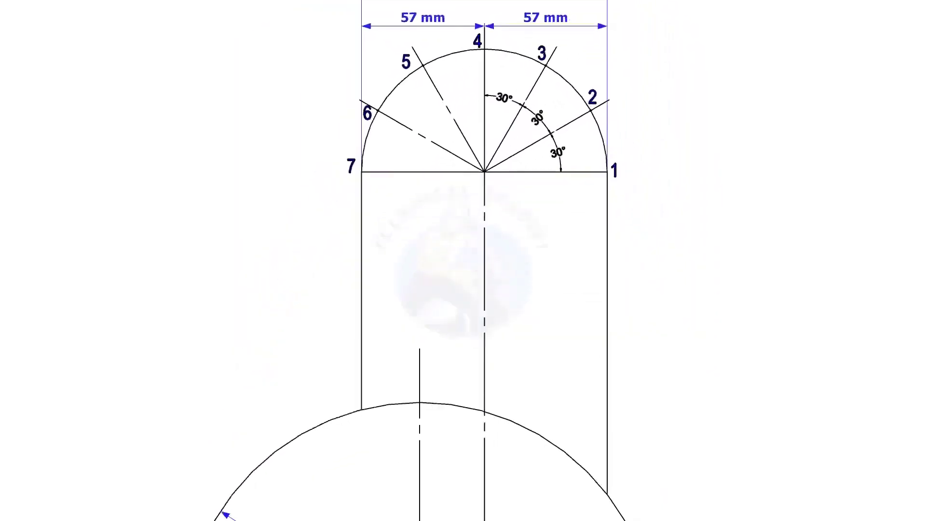